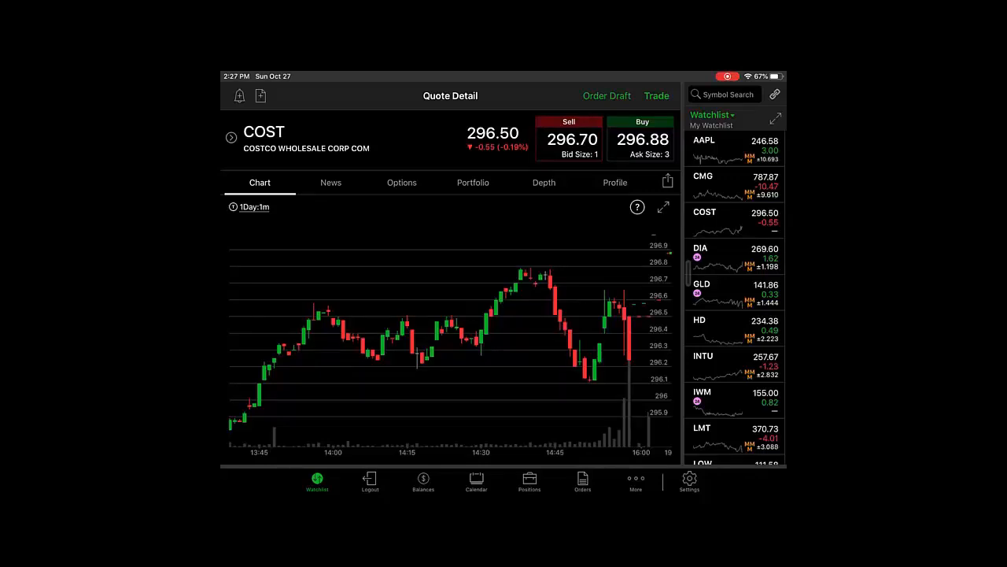
# - Load the CMG quote detail chart from the watchlist
pyautogui.click(690, 480)
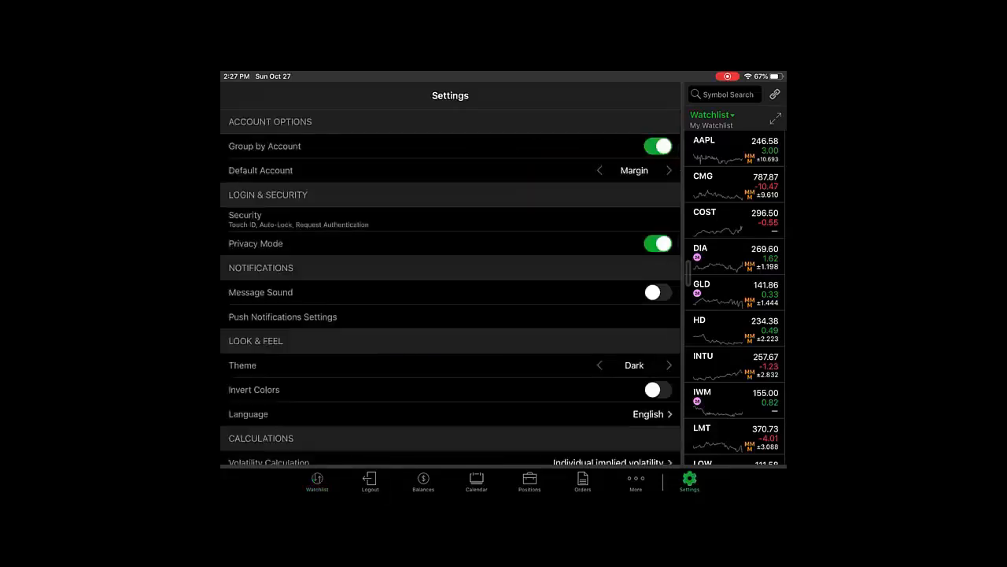
pyautogui.scroll(-3)
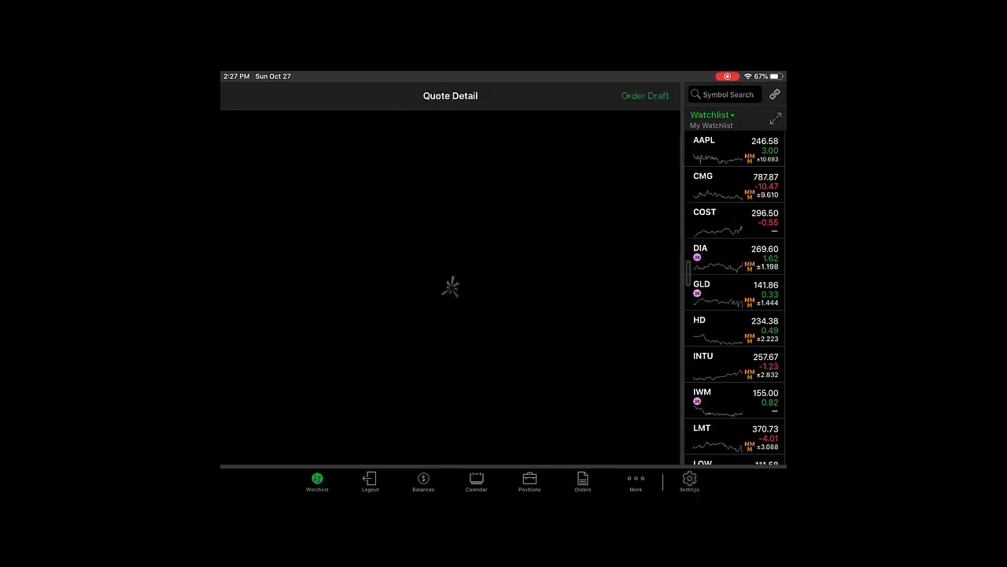
pyautogui.click(732, 186)
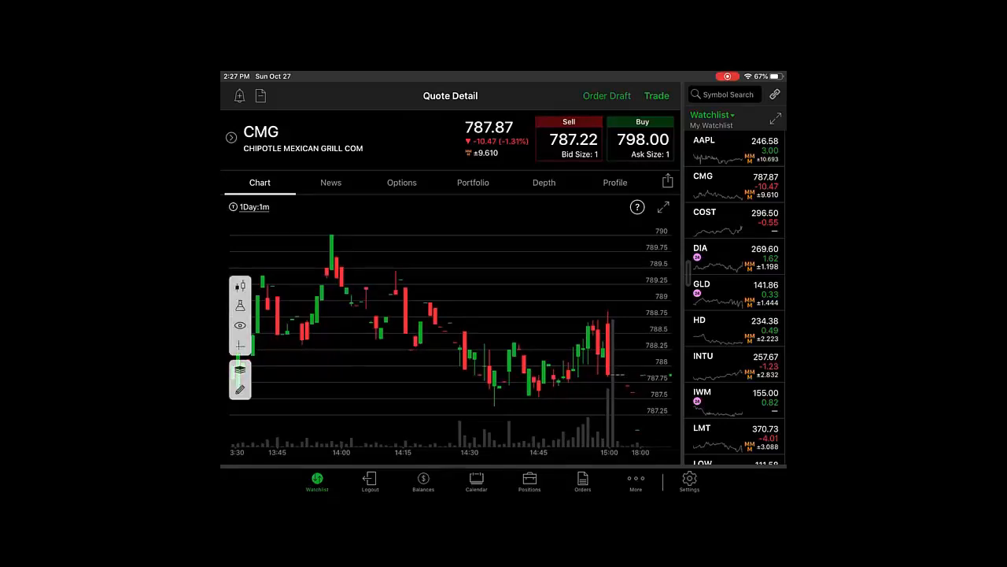
# - Edit the saved 1 year daily chart style preset
pyautogui.click(239, 287)
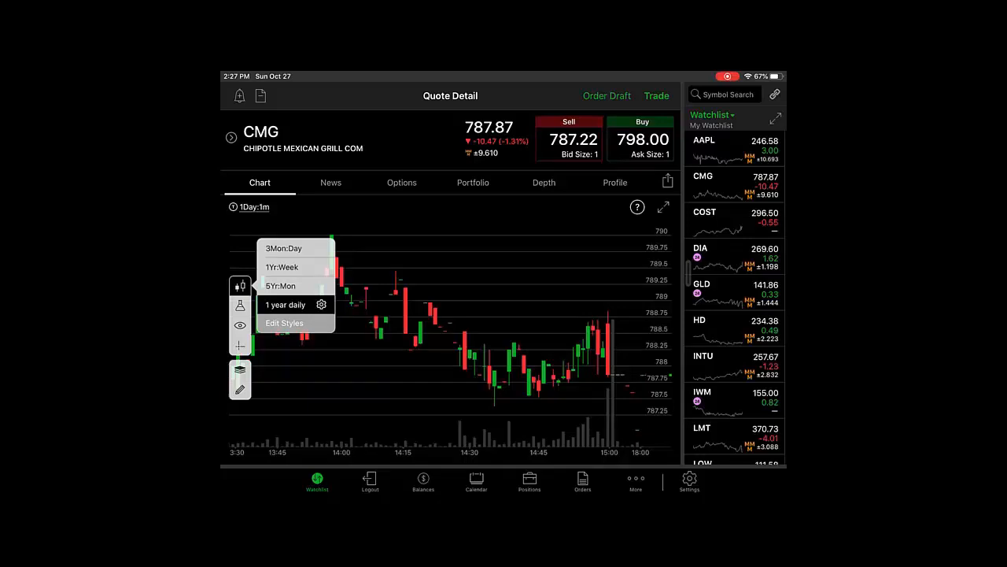
pyautogui.click(283, 322)
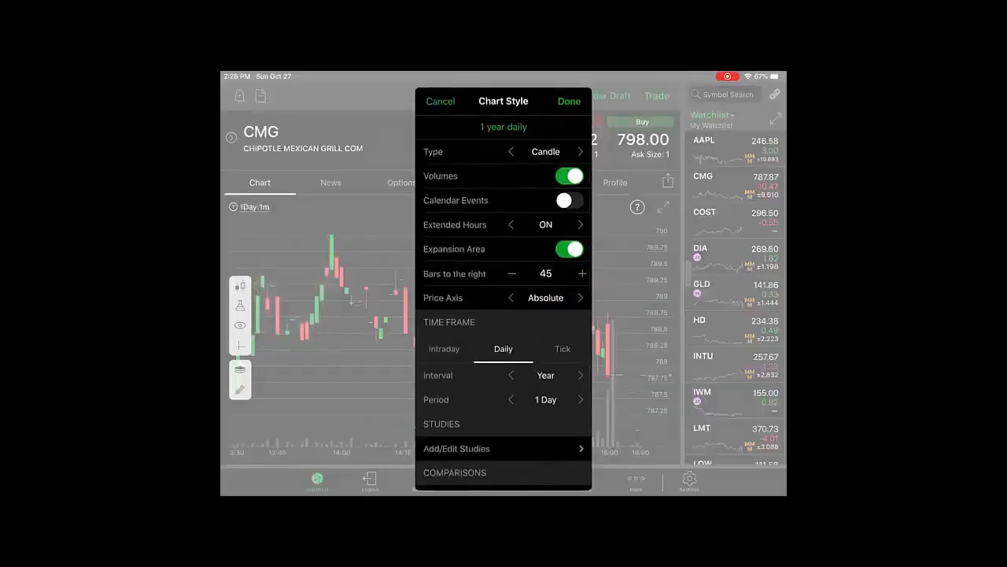
# - Enable Calendar Events in the 1 year daily style and return to the CMG chart
pyautogui.click(569, 200)
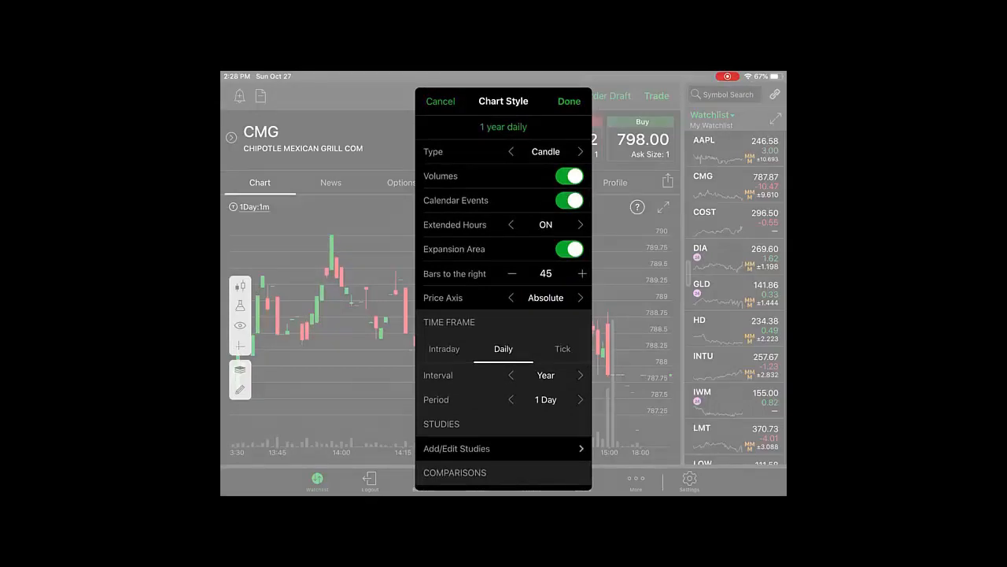
pyautogui.click(568, 100)
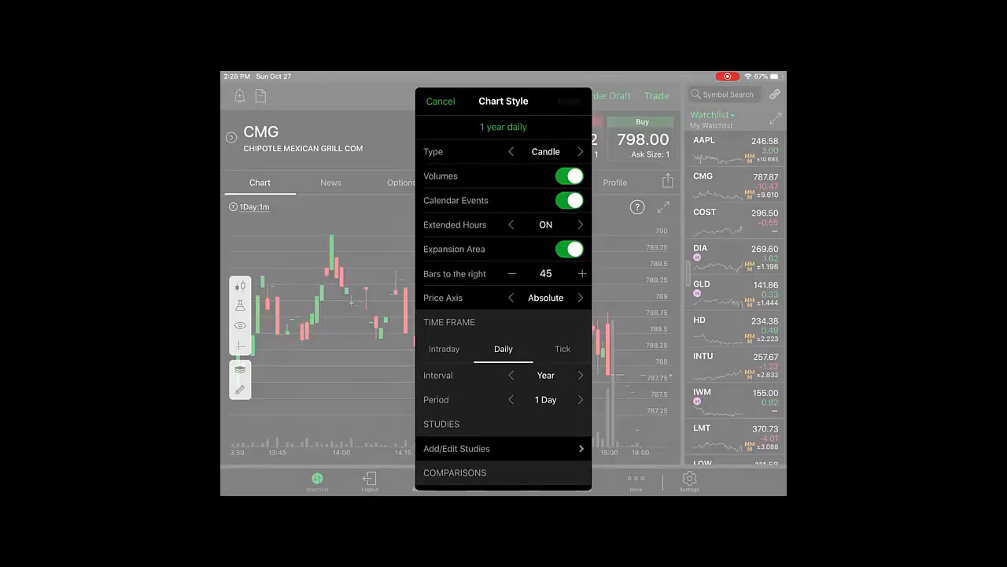
pyautogui.click(441, 101)
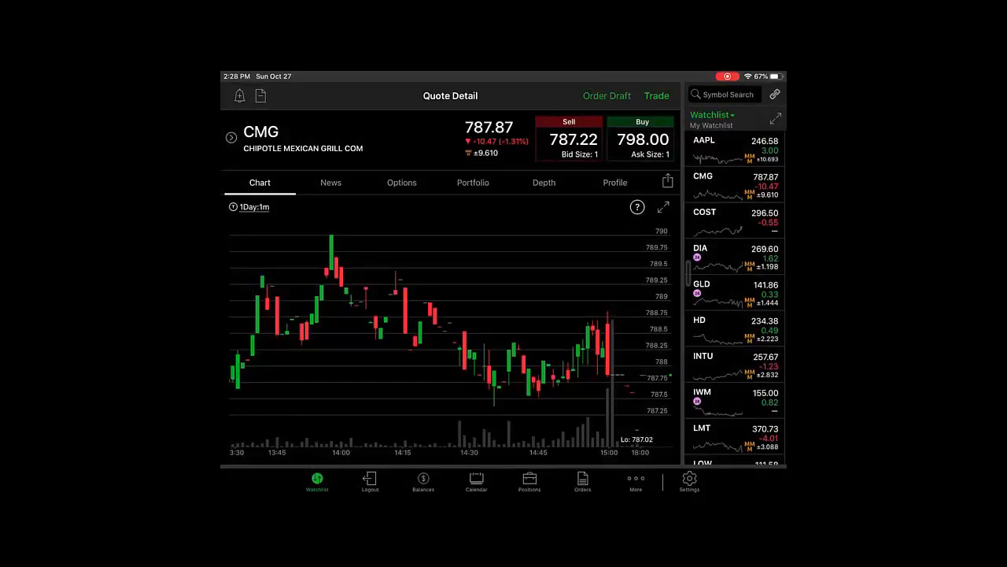
# - Switch the CMG chart to the 1Yr:Day favorite time frame
pyautogui.click(254, 206)
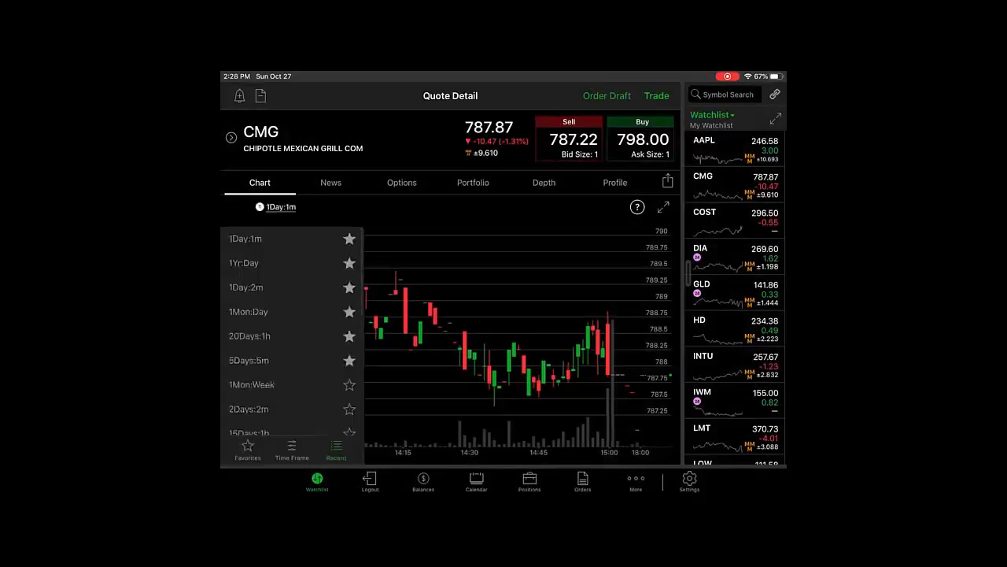
pyautogui.scroll(-3)
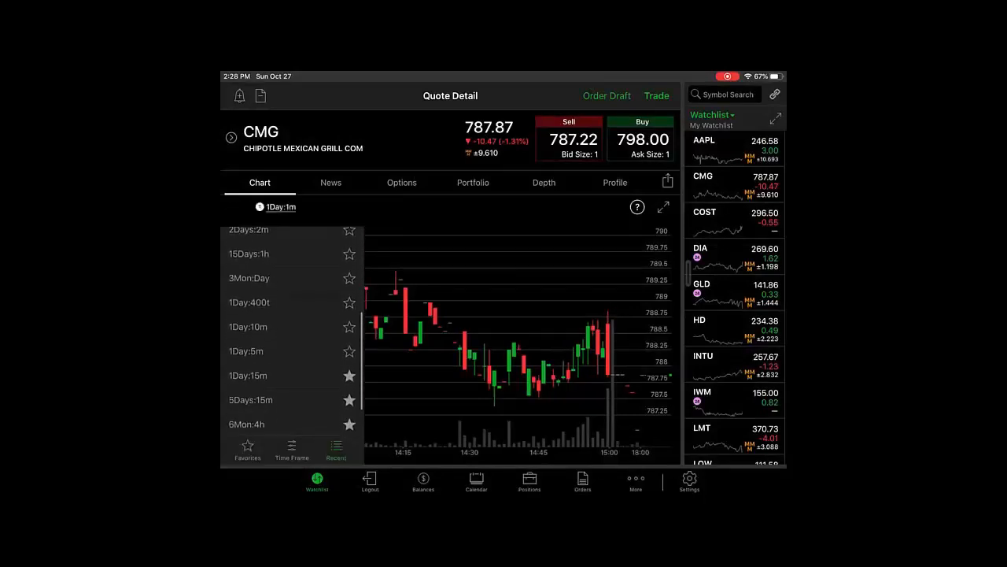
pyautogui.scroll(-3)
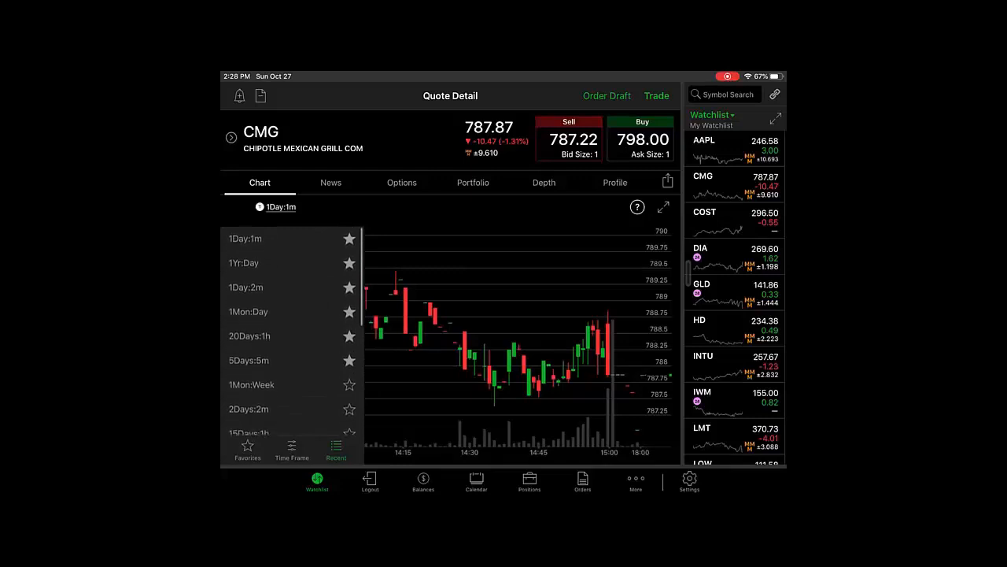
pyautogui.click(244, 263)
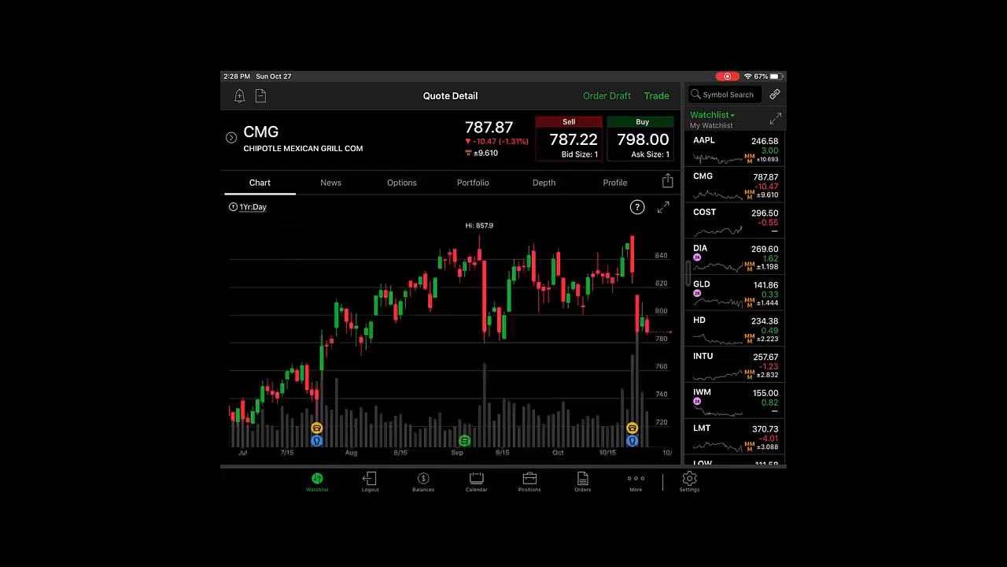
# - Show the July 23, 2019 earnings and conference call events behind a chart marker
pyautogui.click(317, 428)
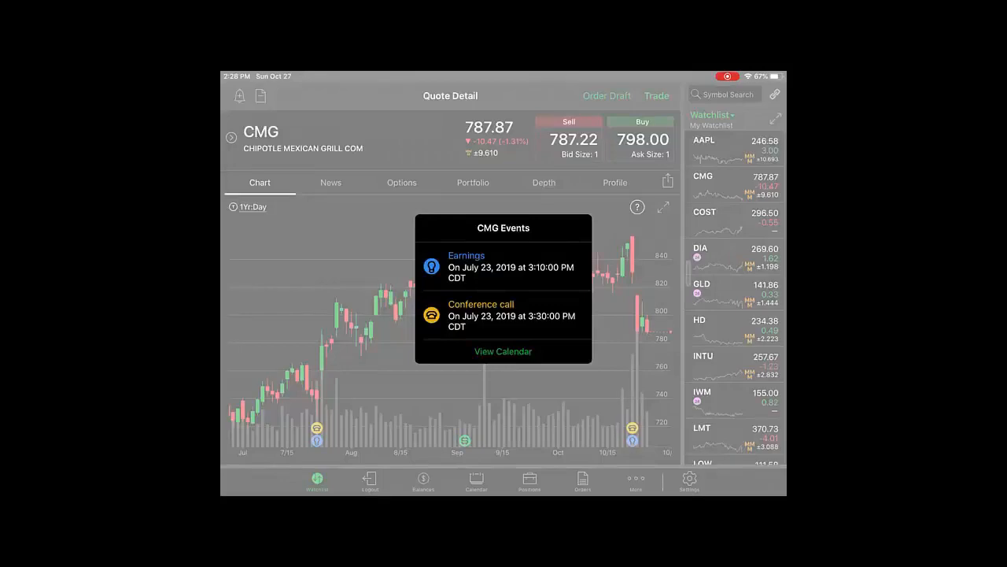